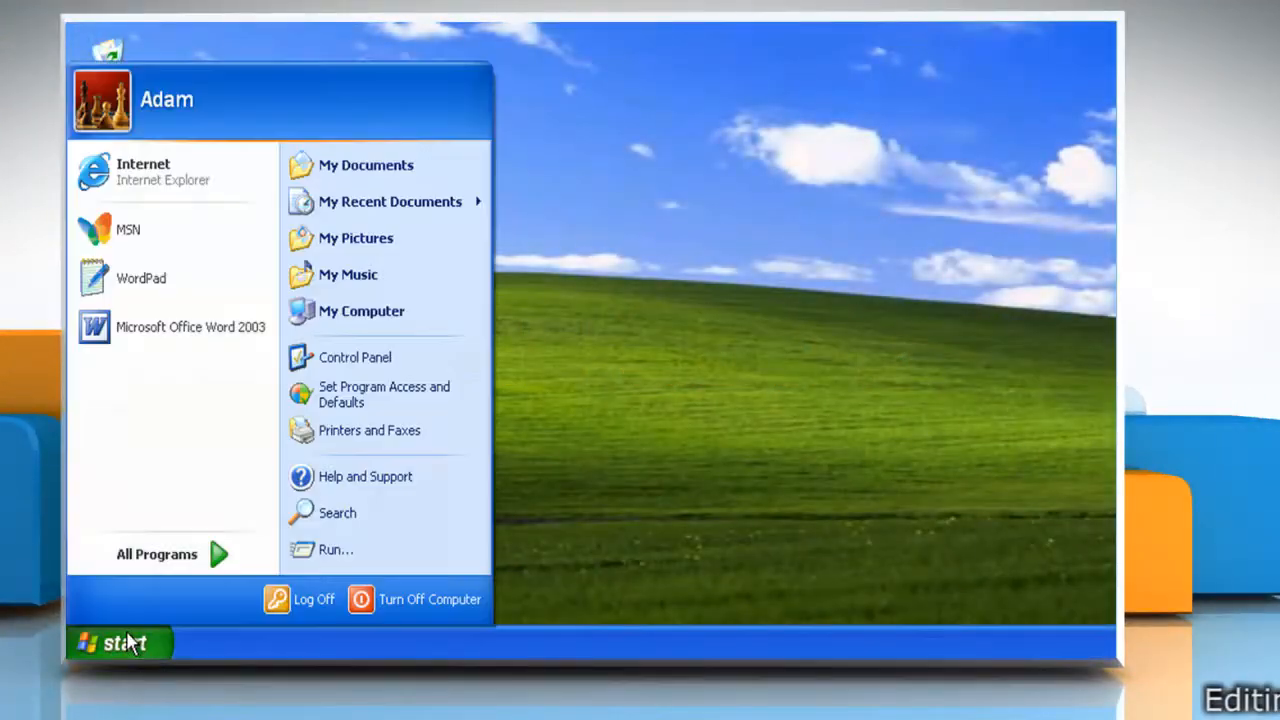
Step: Run 'regedit' from the Start menu's Run dialog
click(335, 549)
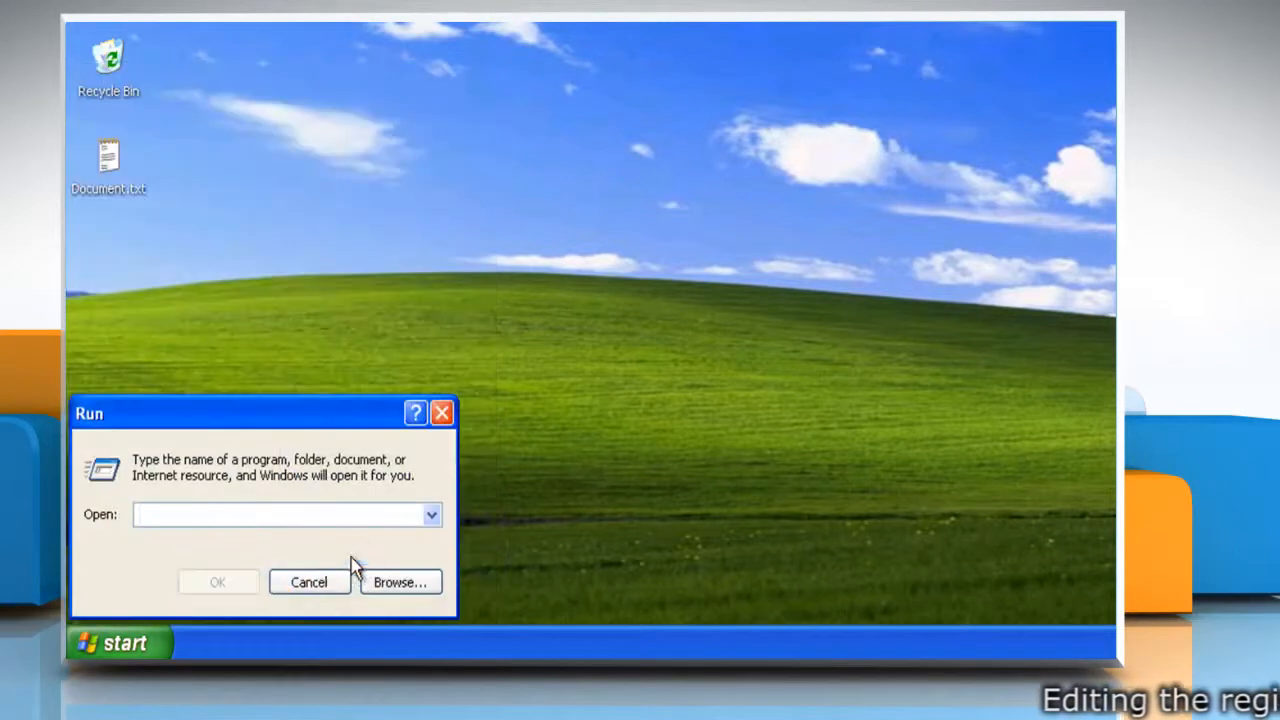
text(regedit)
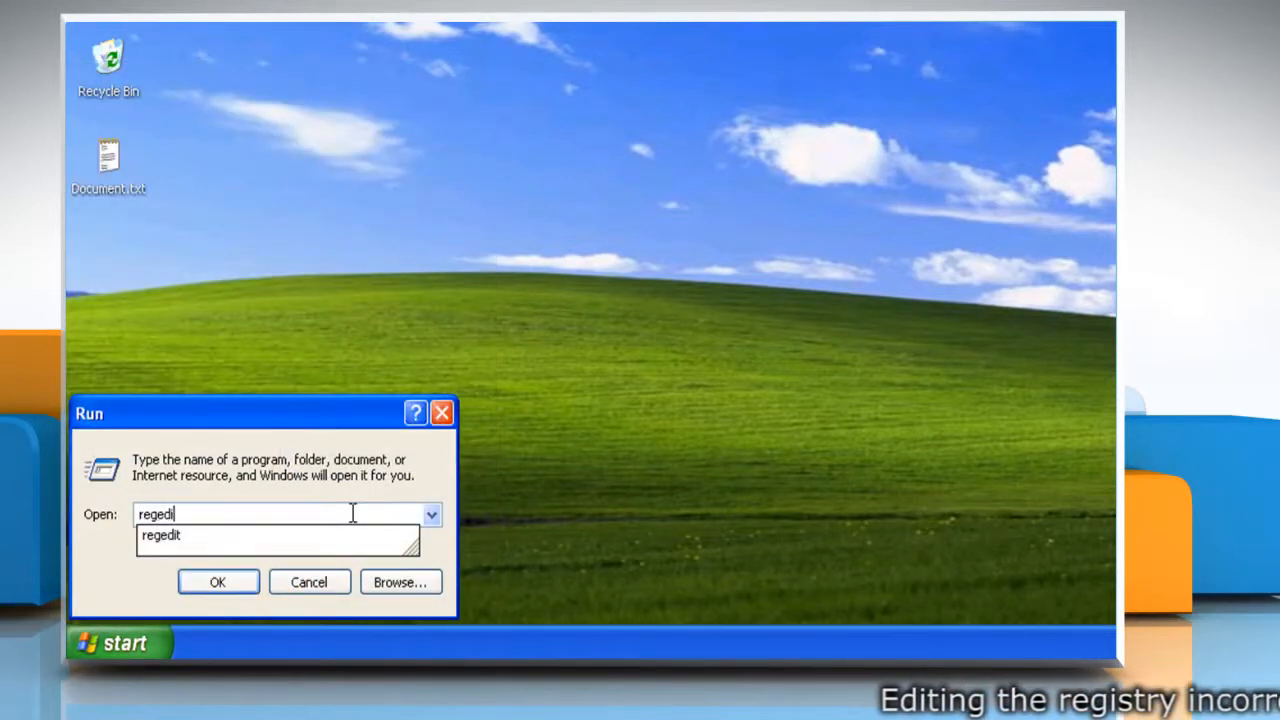
click(217, 582)
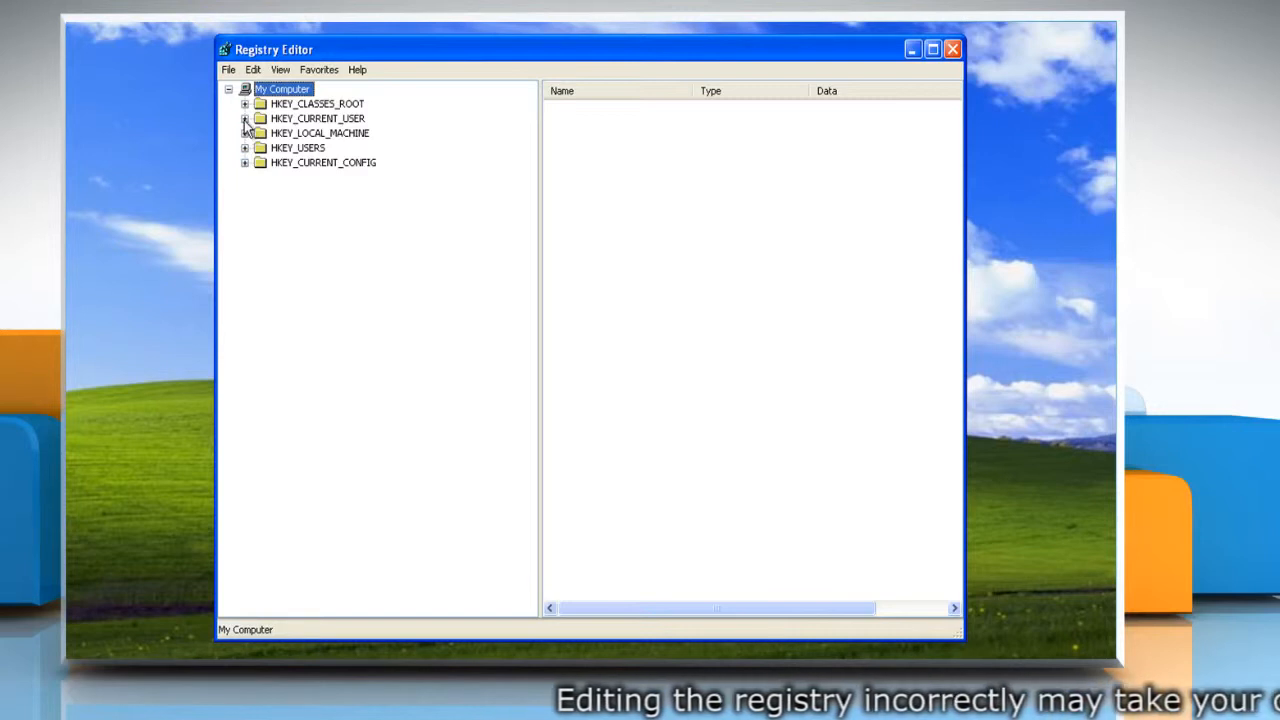
Step: Navigate to HKEY_CURRENT_USER\Software\Microsoft\Windows\CurrentVersion\Explorer\FileExts
click(245, 118)
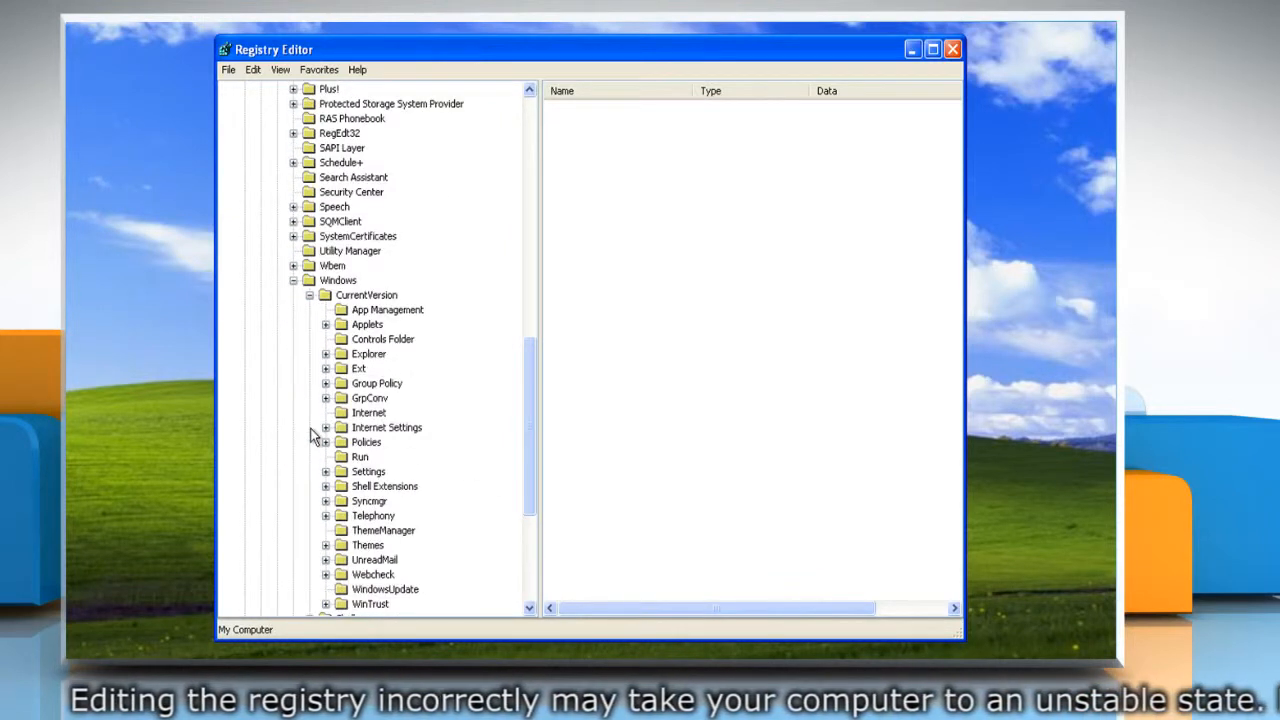
click(326, 353)
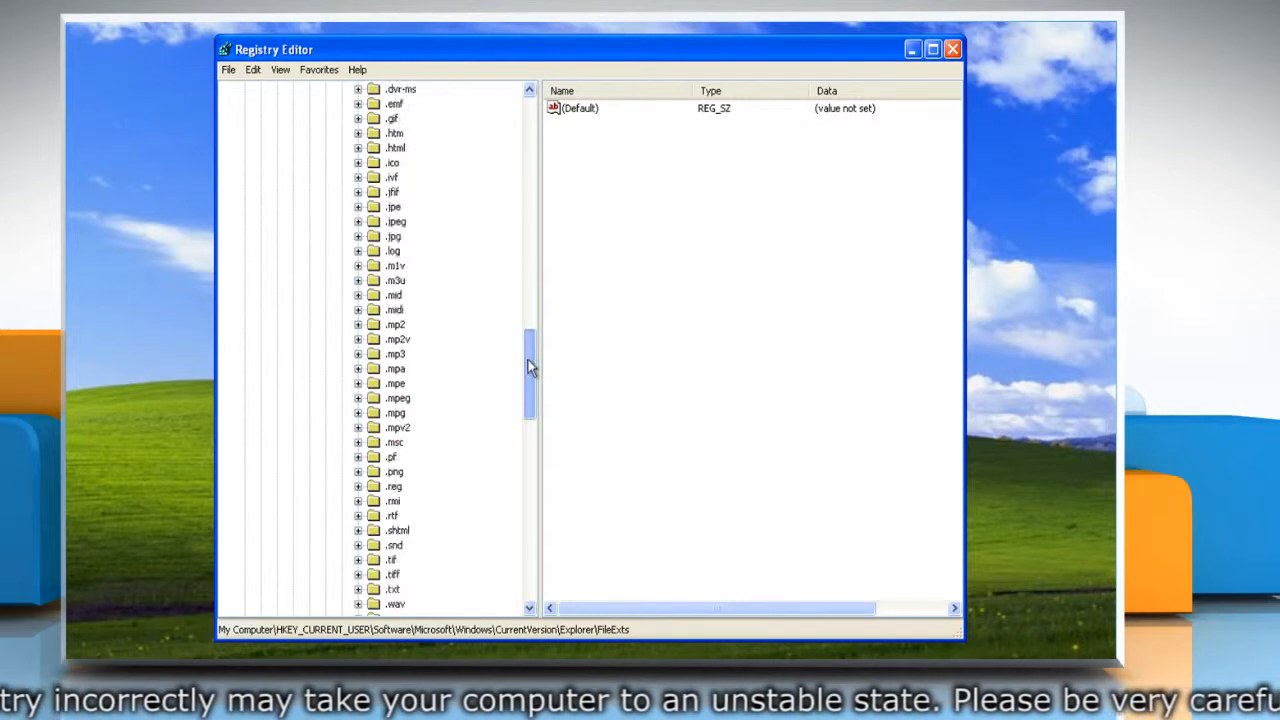
Step: Expand the .txt key and select its OpenWithList subkey
scroll(down, 3)
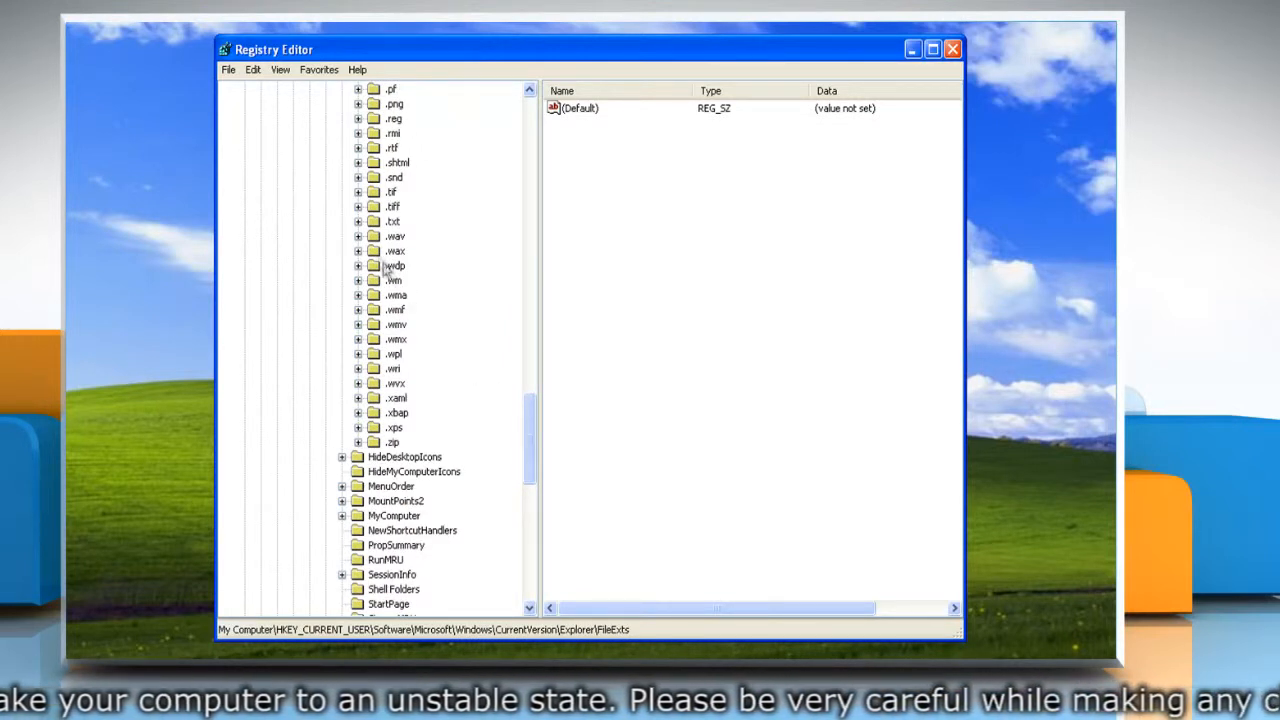
click(358, 221)
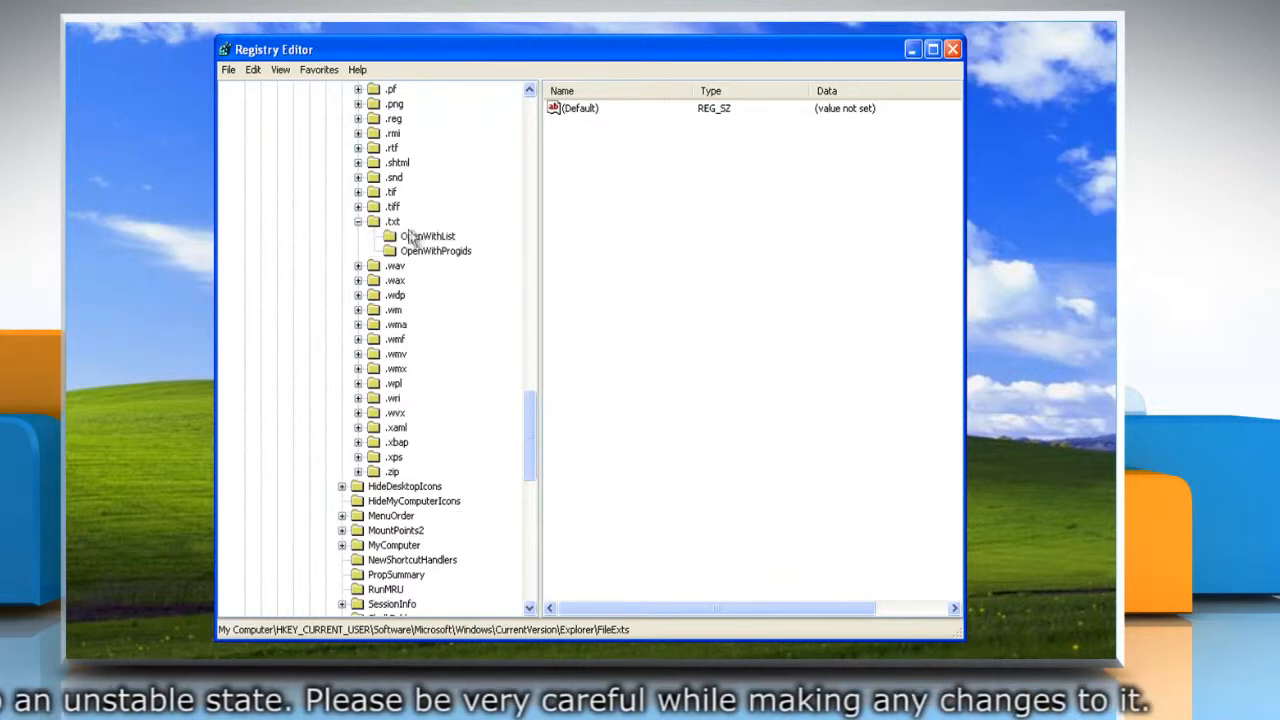
click(429, 235)
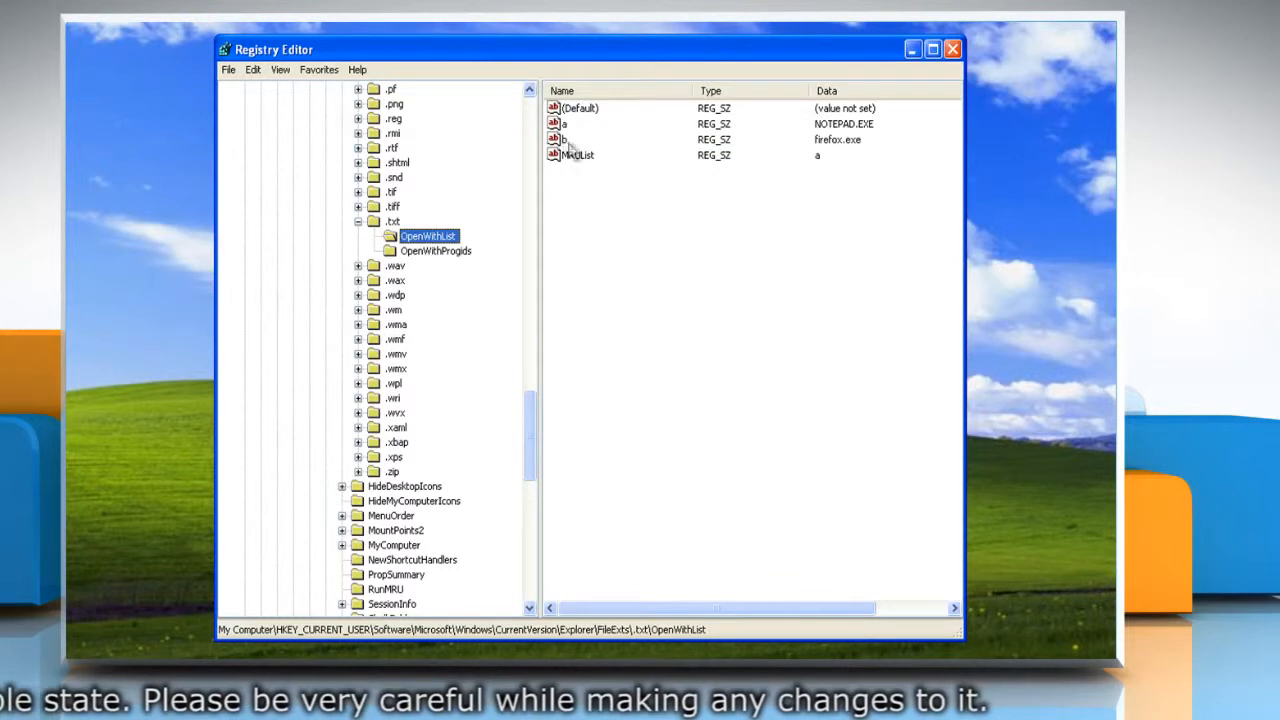
mouse_move(838, 154)
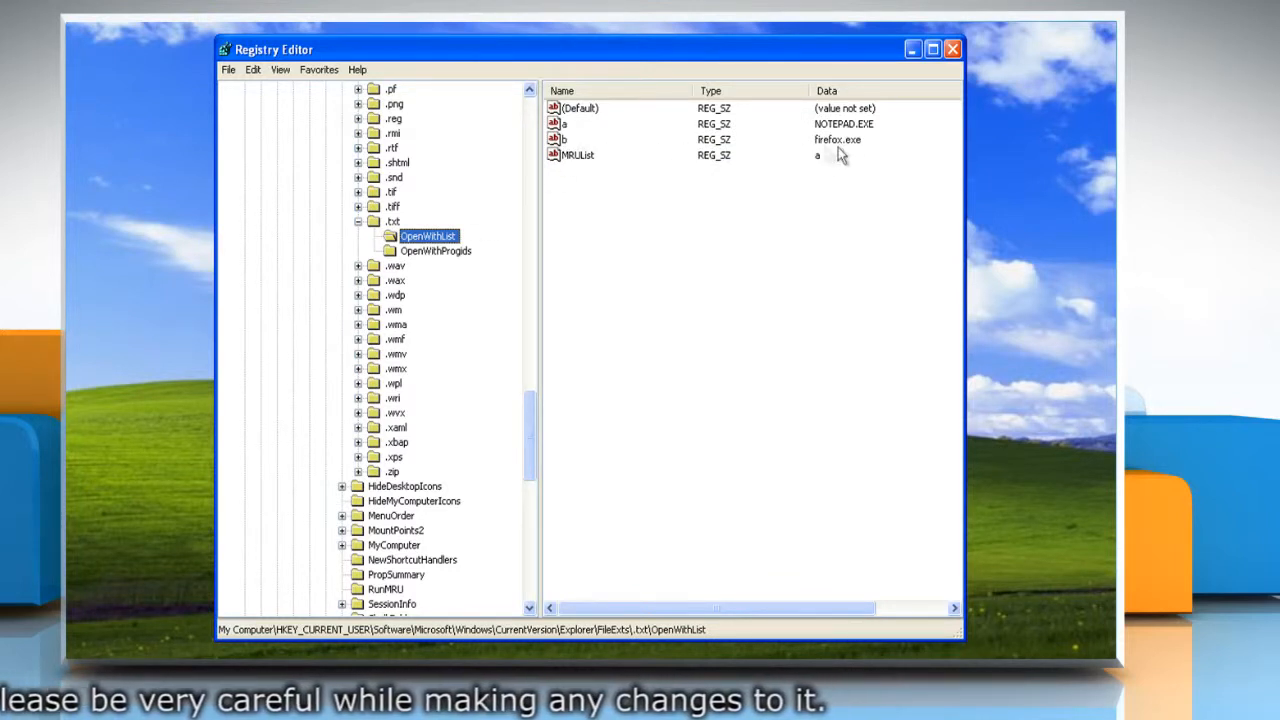
Step: Delete value b (firefox.exe) from OpenWithList and confirm the deletion
right_click(565, 139)
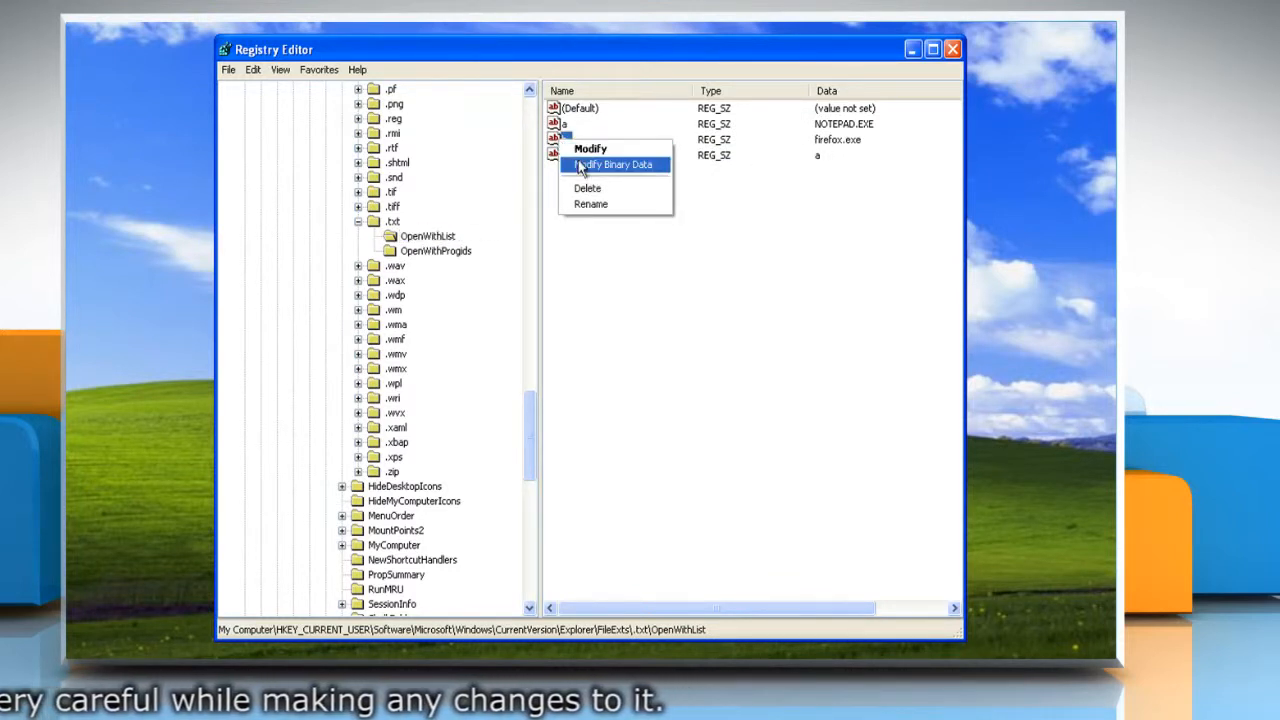
click(587, 188)
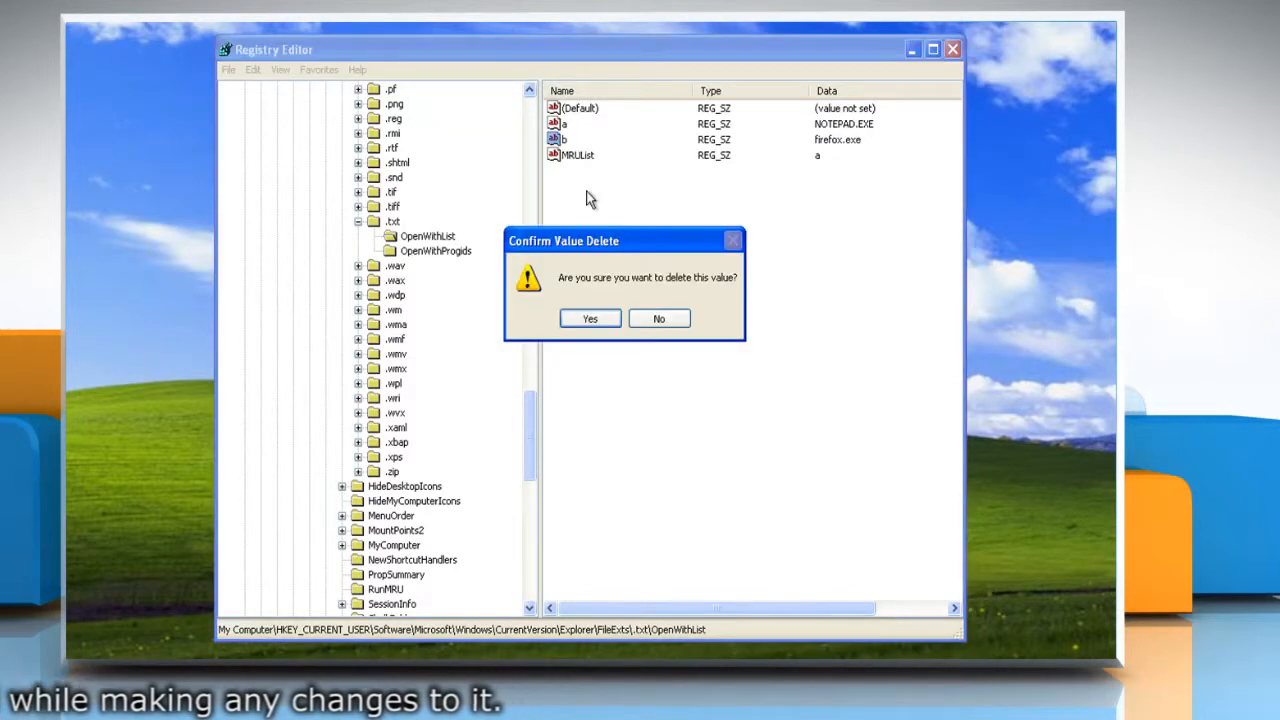
click(589, 318)
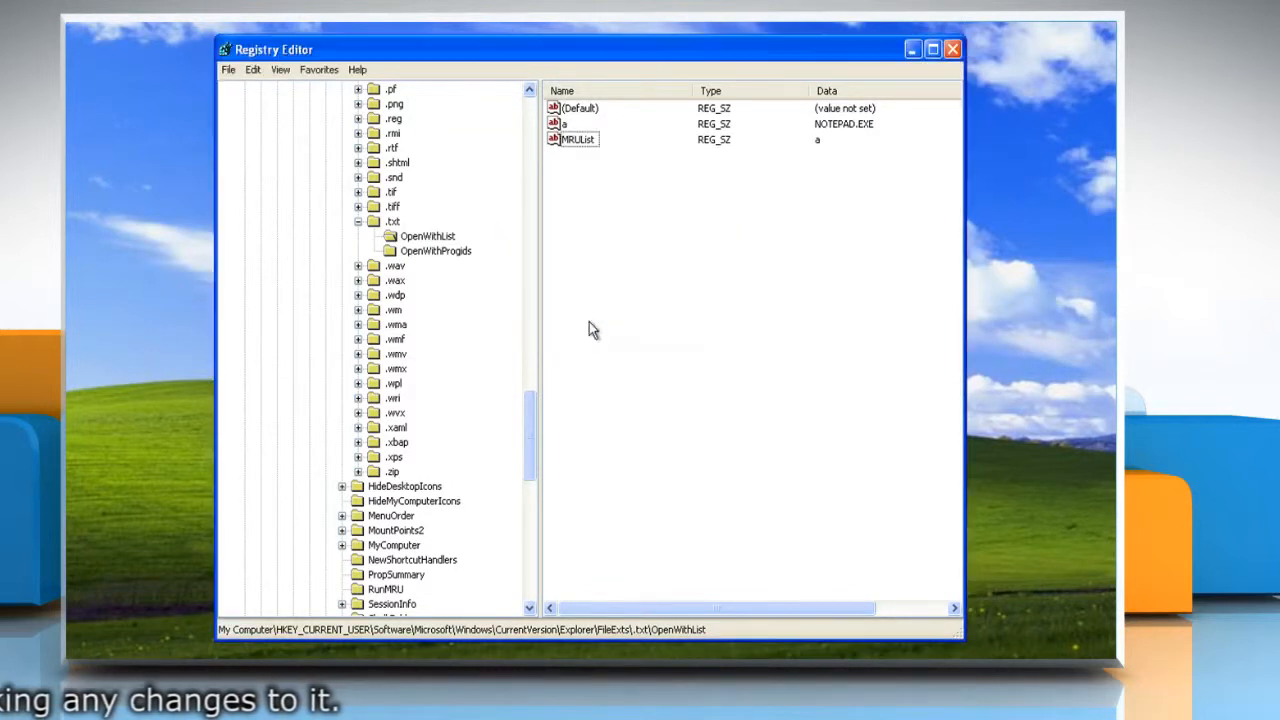